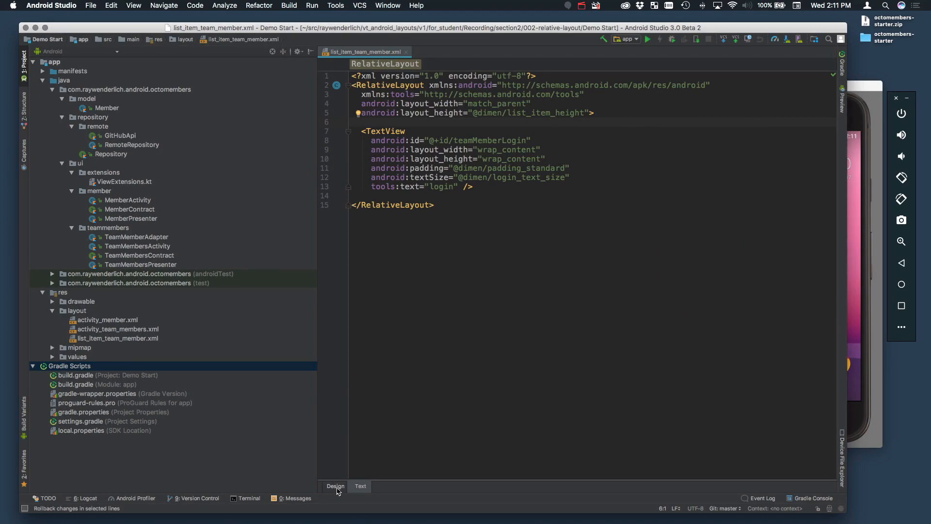
# Drop an ImageView showing the ic_launcher icon into the list item's RelativeLayout.
pyautogui.click(335, 486)
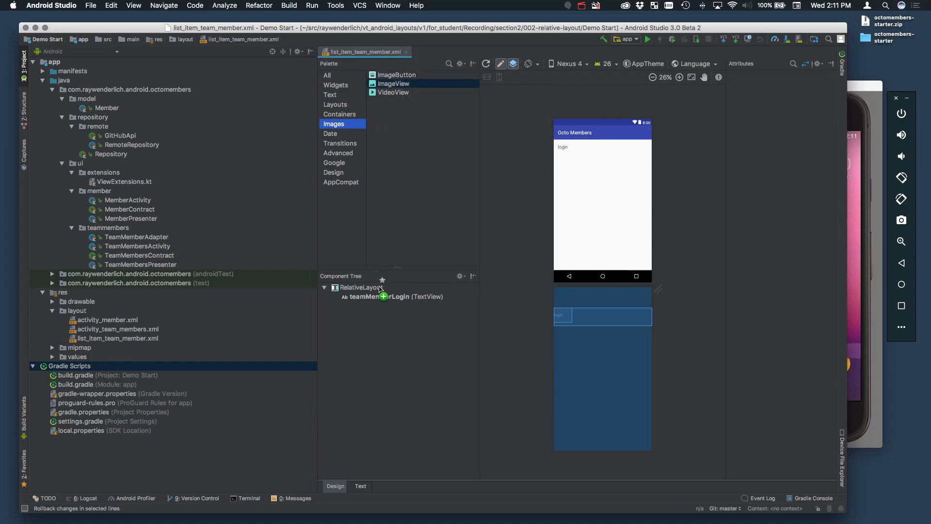
pyautogui.click(362, 287)
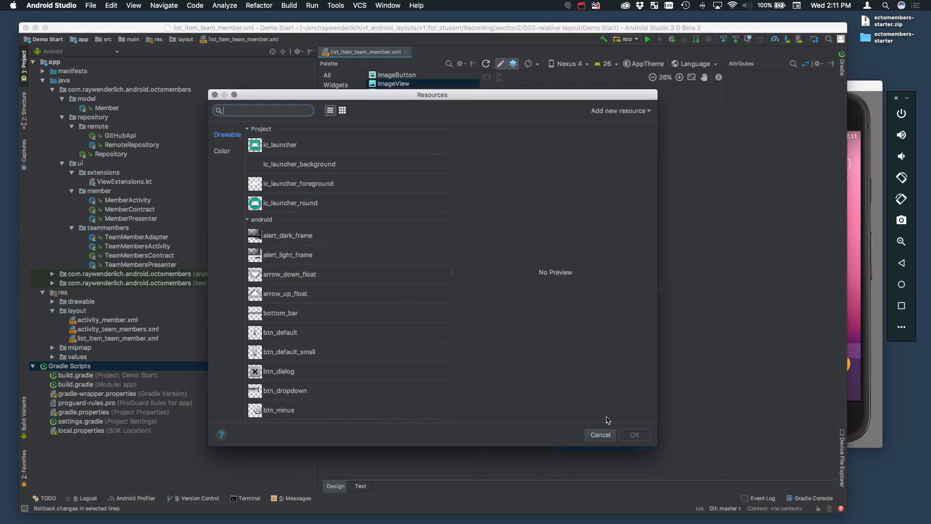
pyautogui.click(280, 145)
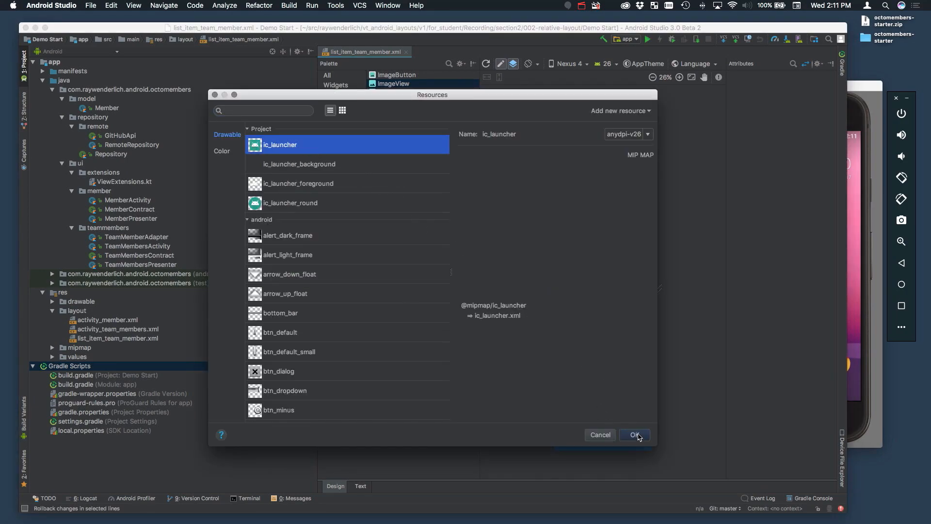
pyautogui.click(635, 434)
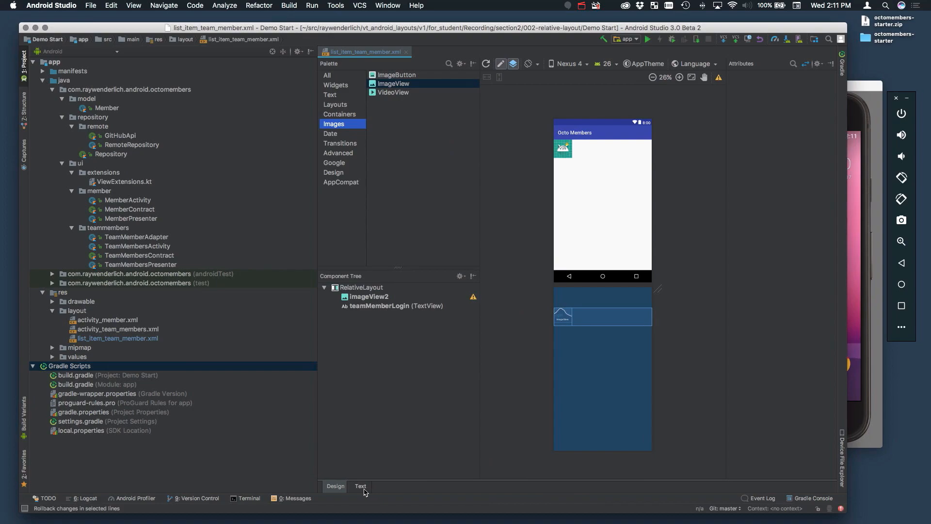
pyautogui.click(360, 486)
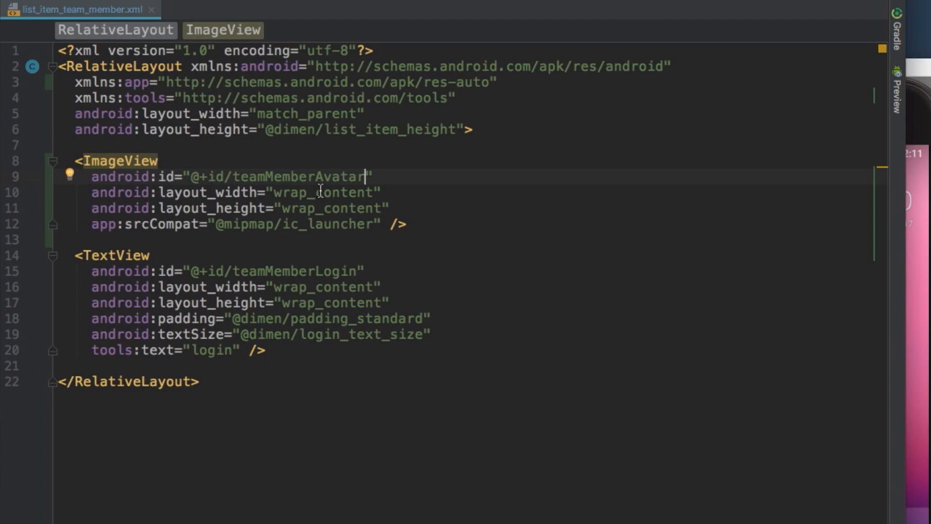
pyautogui.write('@dimen/list')
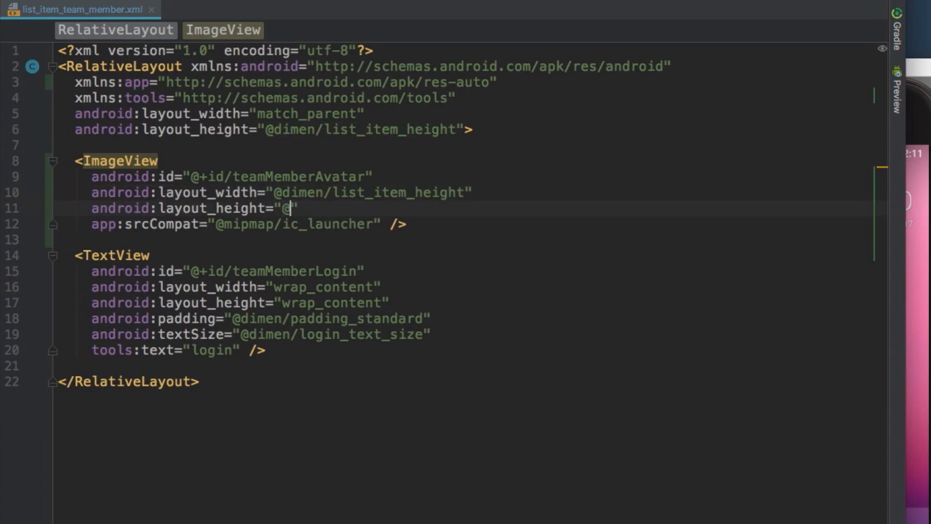
pyautogui.write('dimen/list_item_height')
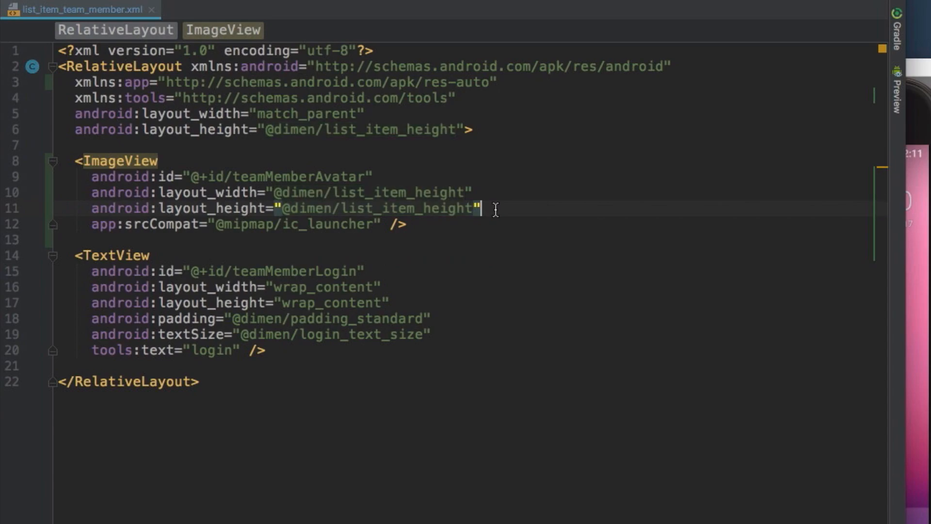
pyautogui.press('Enter')
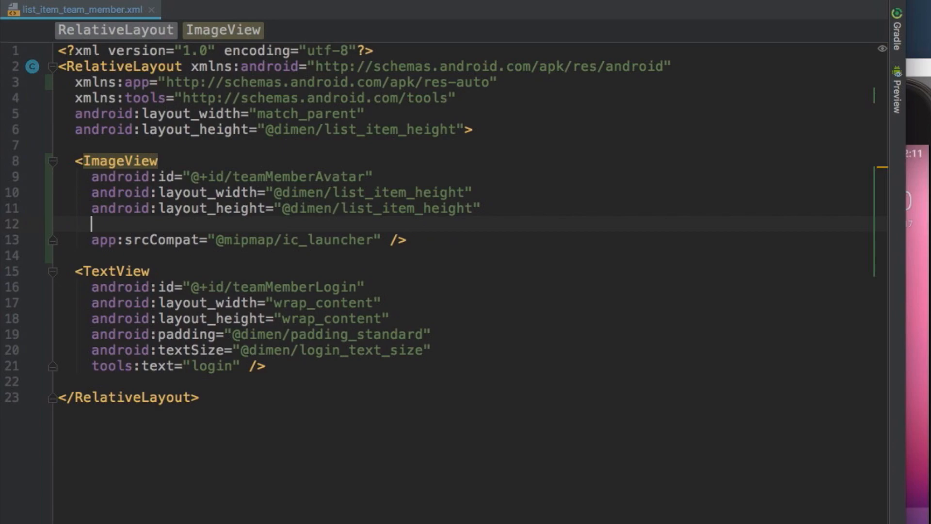
pyautogui.write('alig')
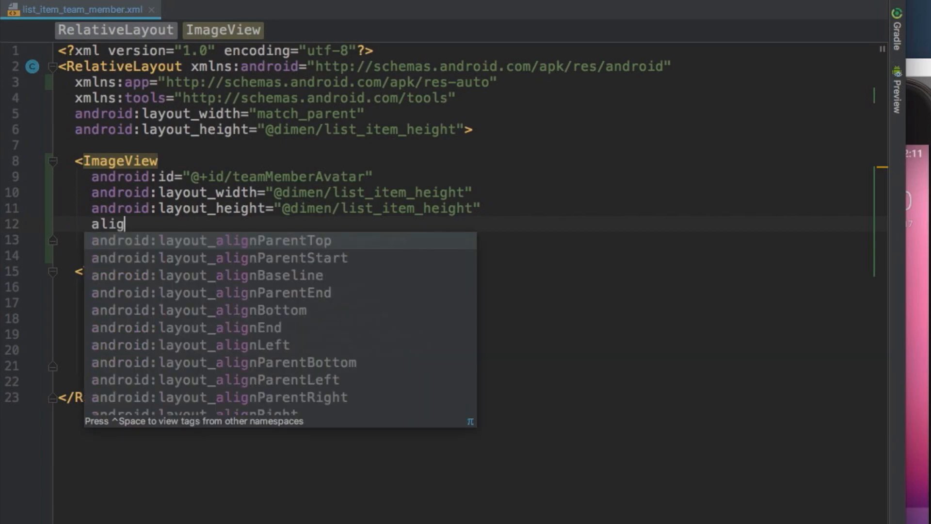
pyautogui.click(219, 258)
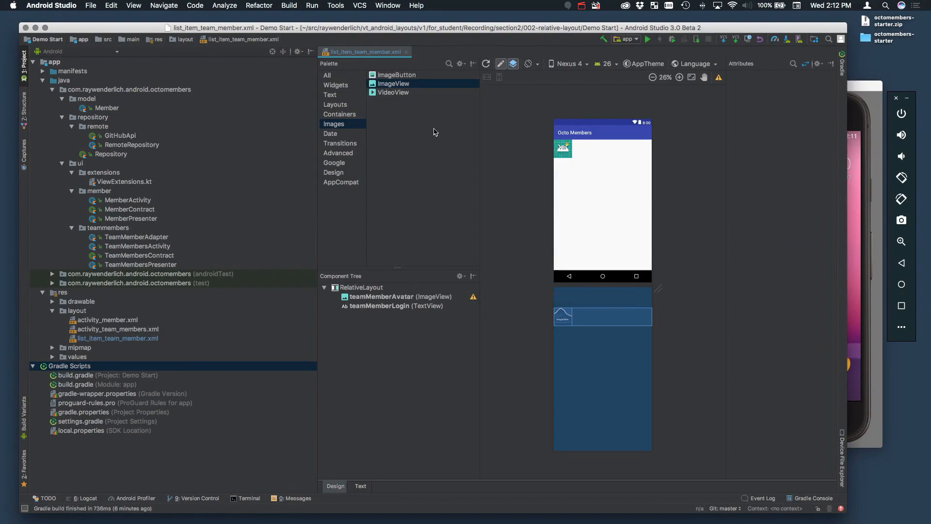
# Add a TextView with id teamMemberType and start an end-alignment attribute on the login text.
pyautogui.click(329, 95)
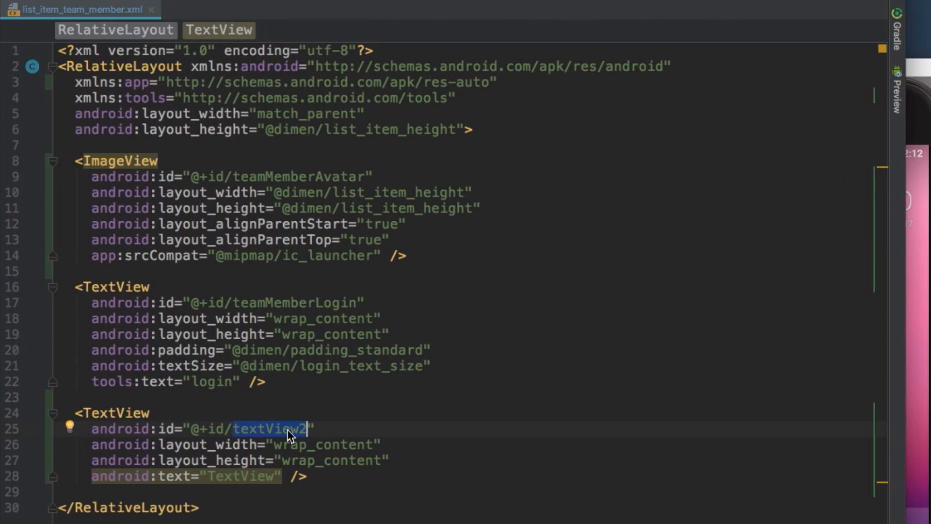
pyautogui.write('te')
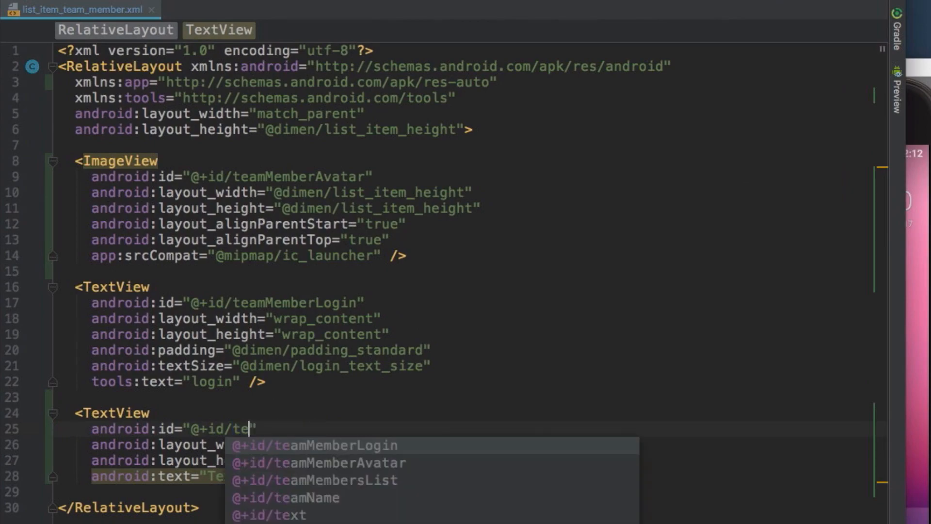
pyautogui.write('amMemberType')
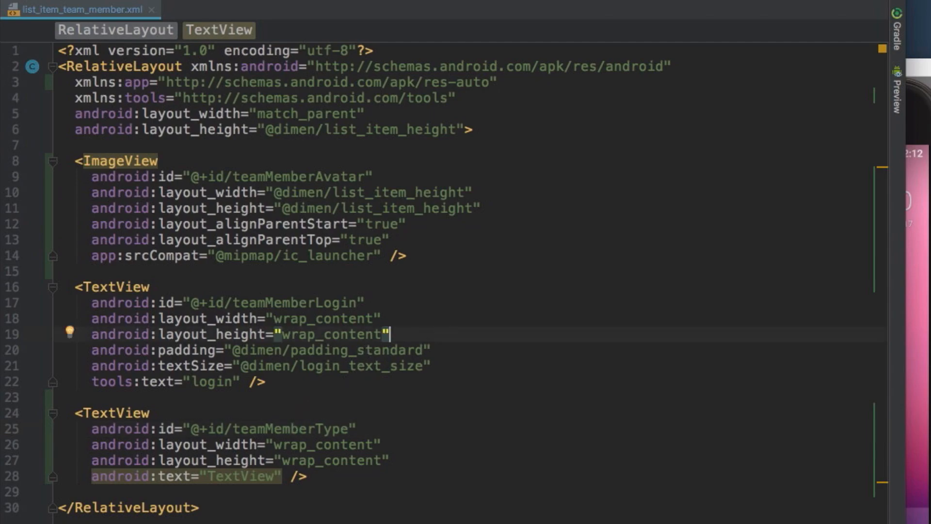
pyautogui.write('end')
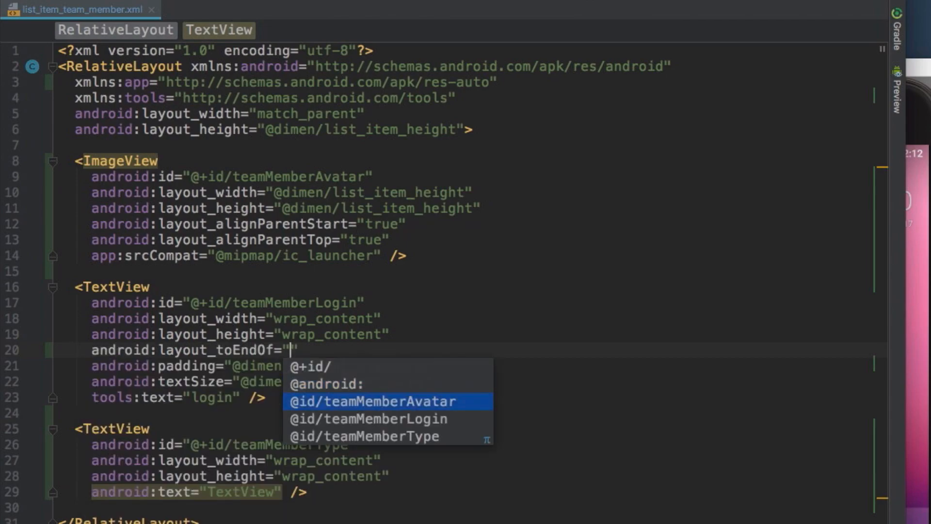
# Center the login text, give teamMemberType toEndOf, alignParentEnd and margins, and add type_text_size.
pyautogui.click(375, 401)
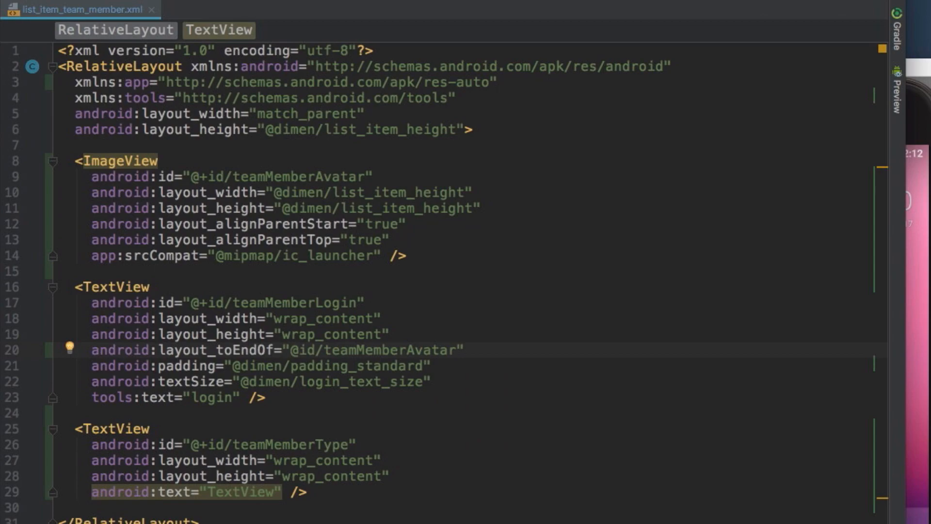
pyautogui.press('Enter')
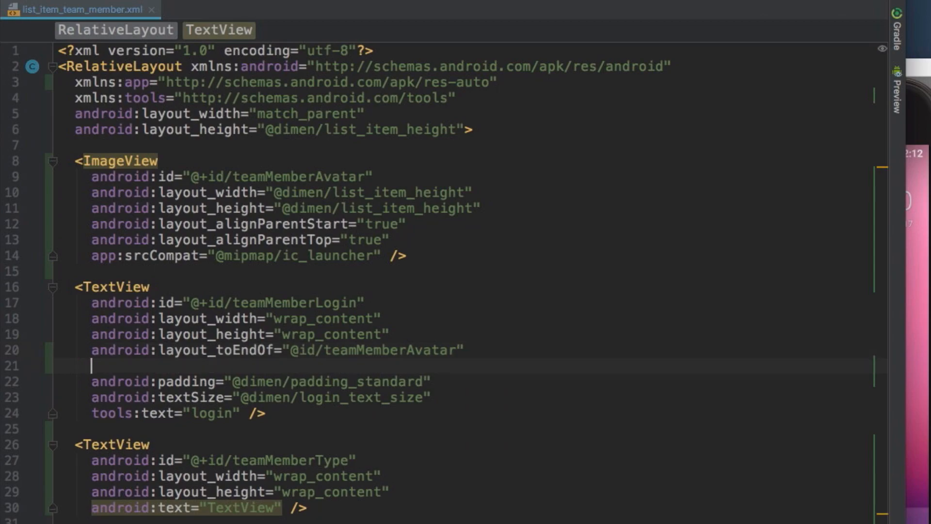
pyautogui.write('centerVertical="true')
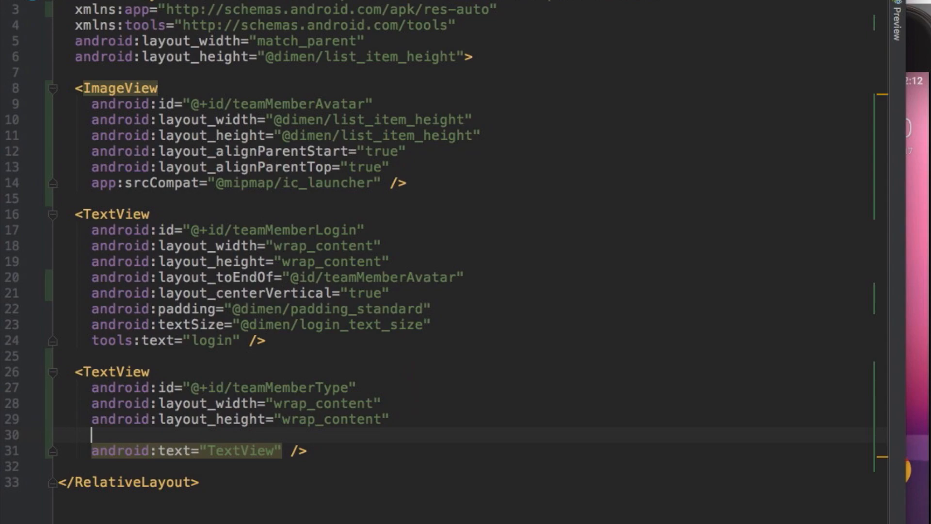
pyautogui.write('android:layout_toEndOf=""')
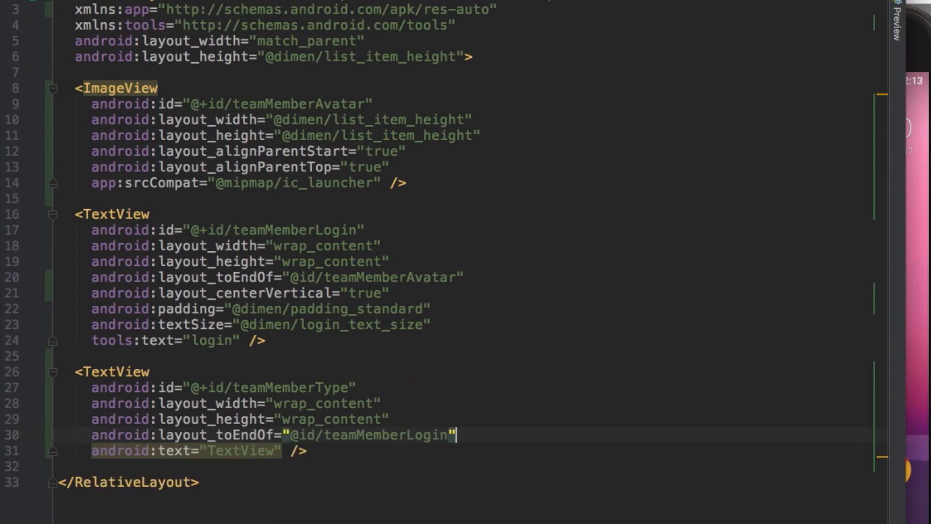
pyautogui.write('android:layout_alignParentEnd="true"')
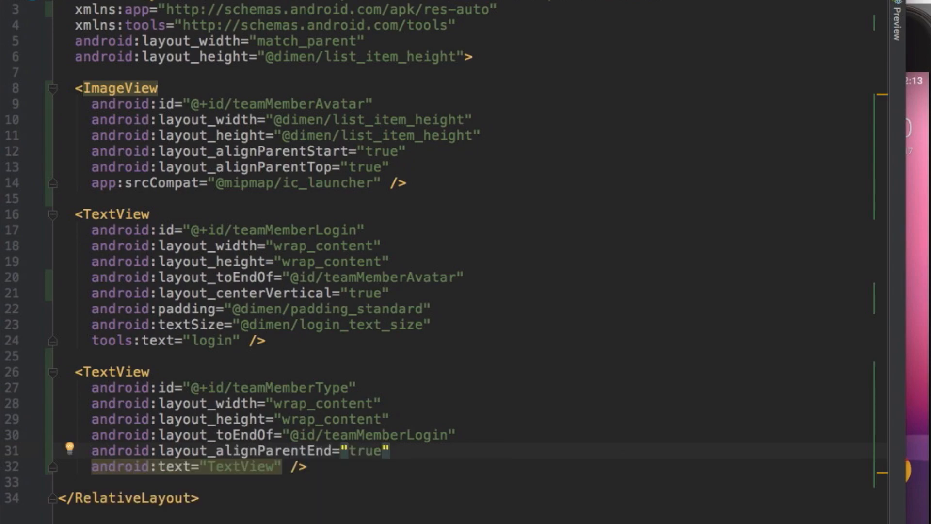
pyautogui.write('android:layout_marginStart="')
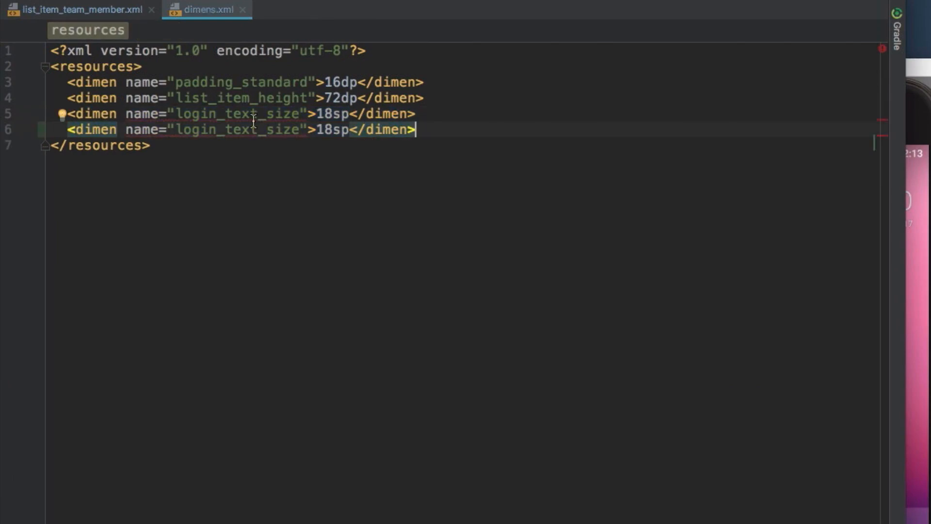
pyautogui.write('type')
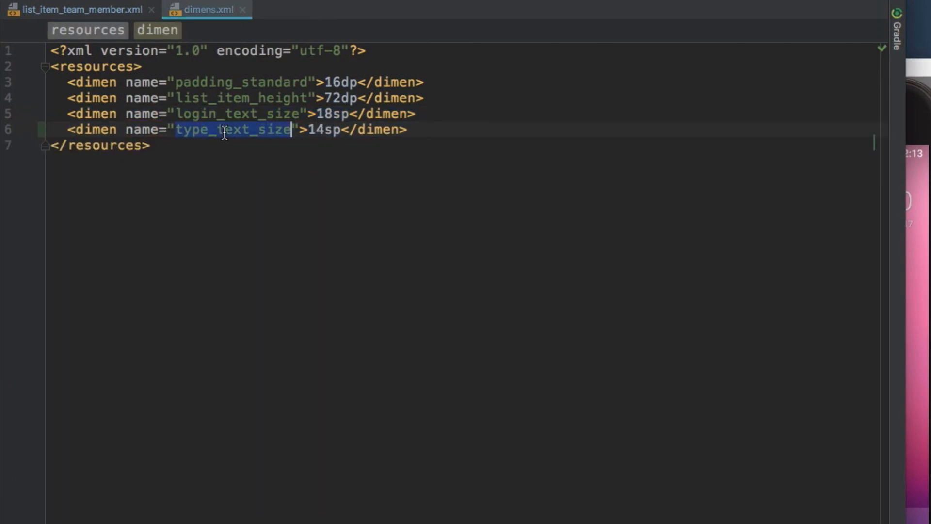
pyautogui.click(87, 9)
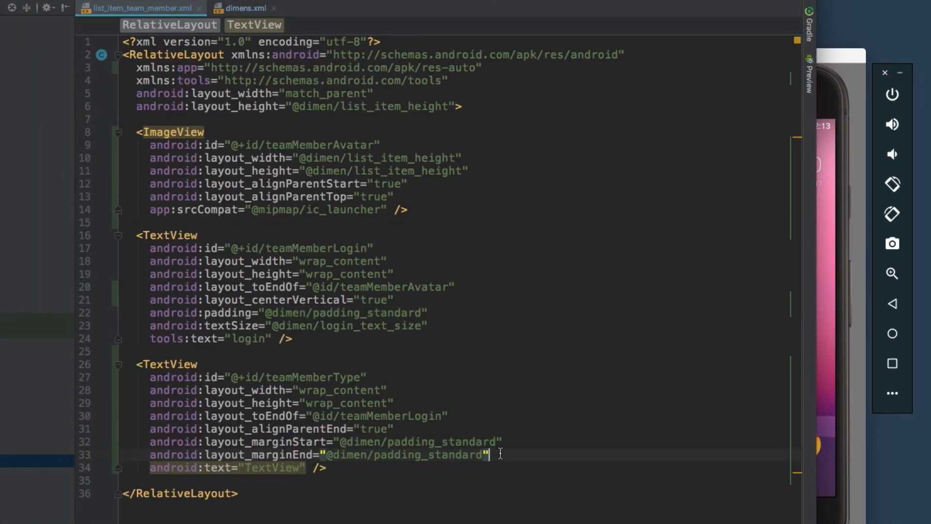
pyautogui.write('android:textSize="')
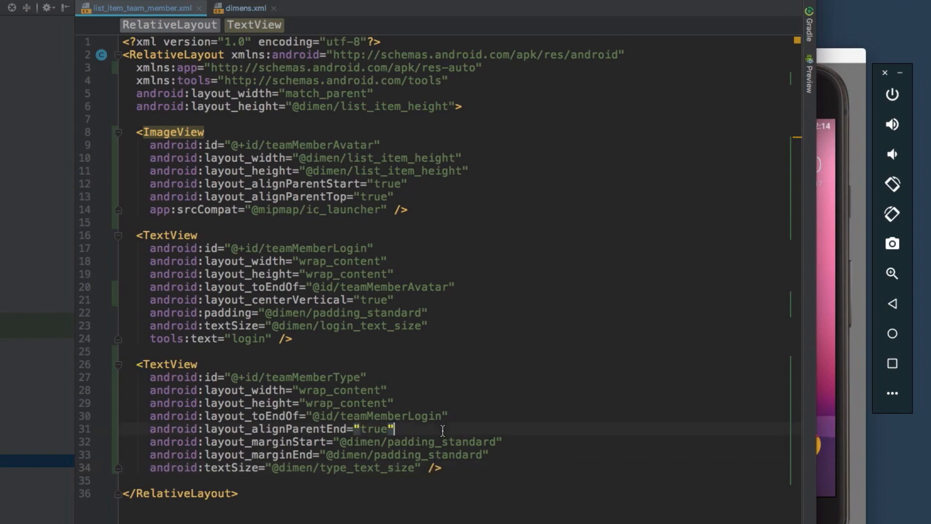
pyautogui.write('android:layout_alignBaseline=""')
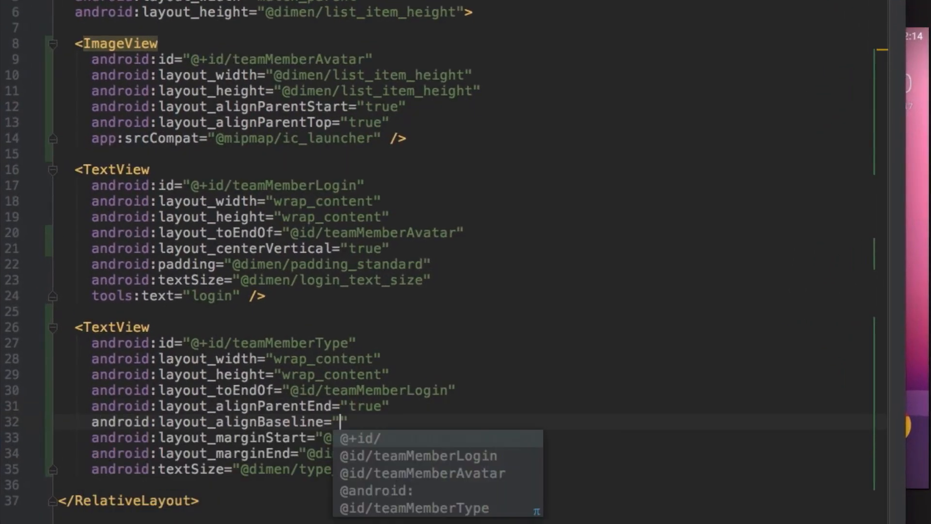
pyautogui.click(416, 456)
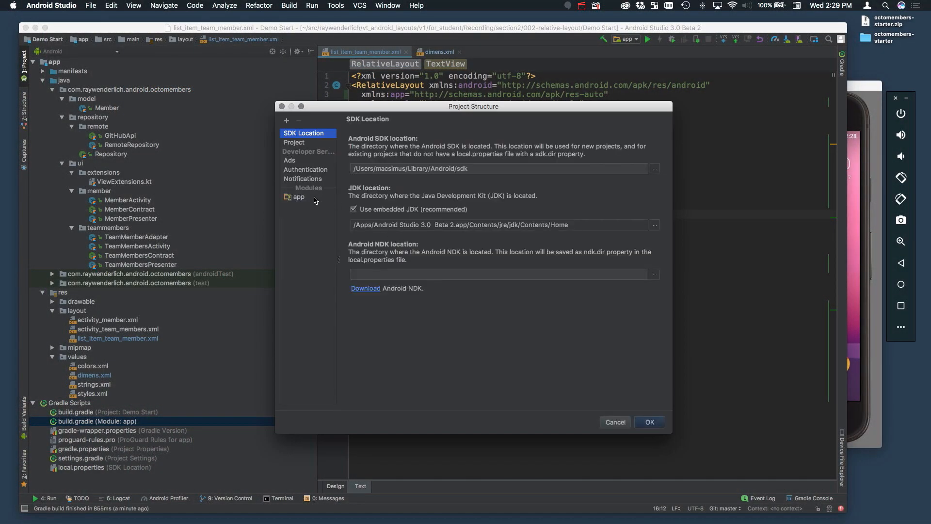
# Add com.squareup.picasso:picasso:2.5.2 as a library dependency of the app module.
pyautogui.click(298, 197)
pyautogui.write('picasso')
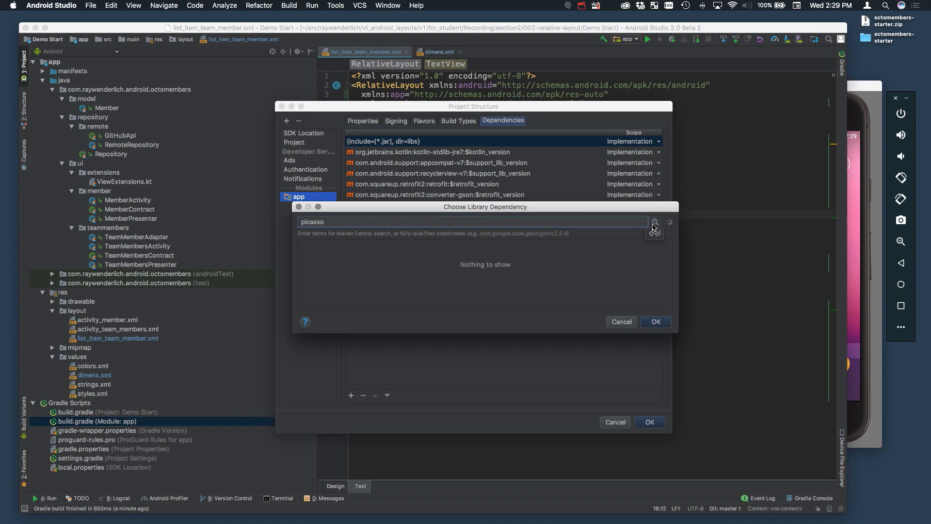
pyautogui.click(655, 221)
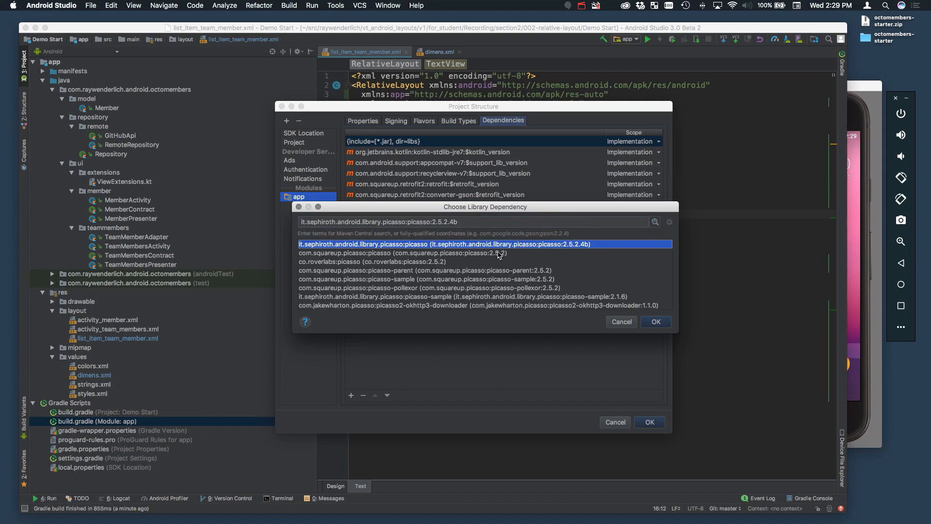
pyautogui.click(656, 321)
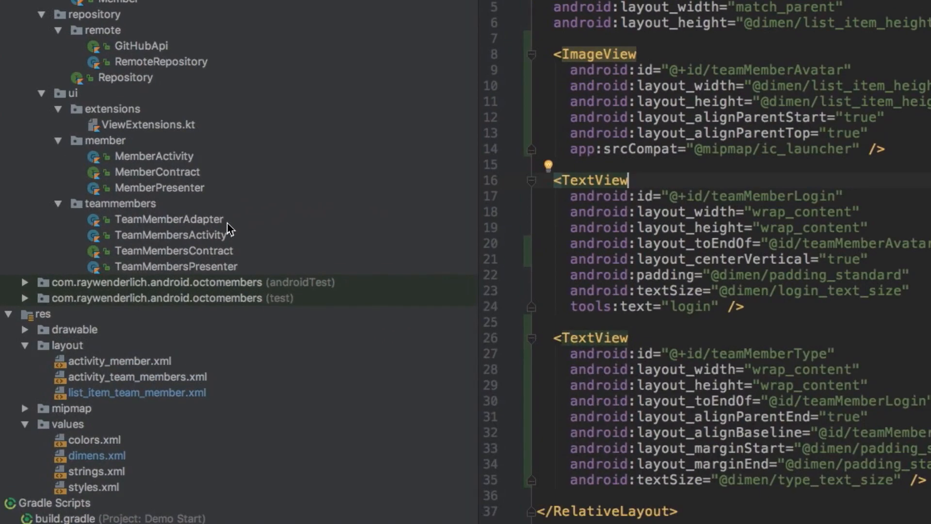
# In TeamMemberAdapter, load member.avatarUrl into teamMemberAvatar via Picasso and set teamMemberType's text.
pyautogui.click(163, 219)
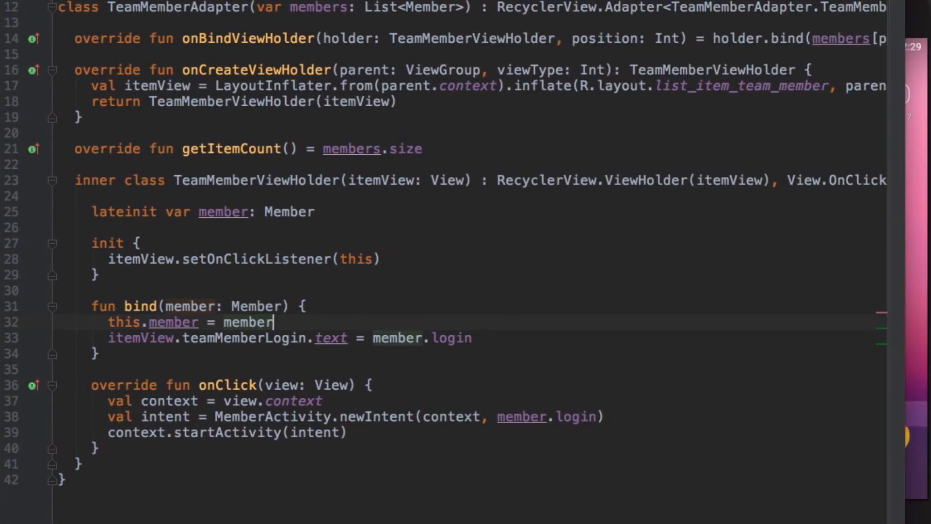
pyautogui.write('Picasso.with(itemView')
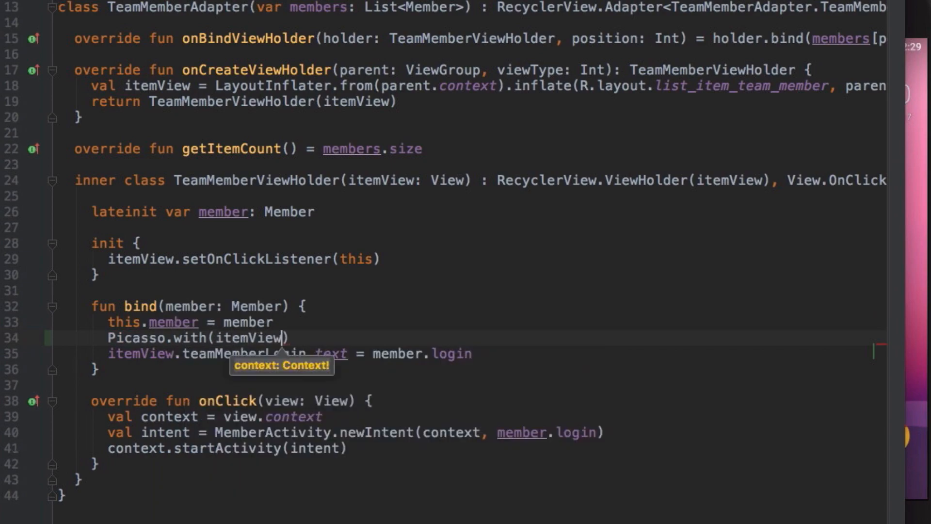
pyautogui.write('.teamMemberAvatar.context')
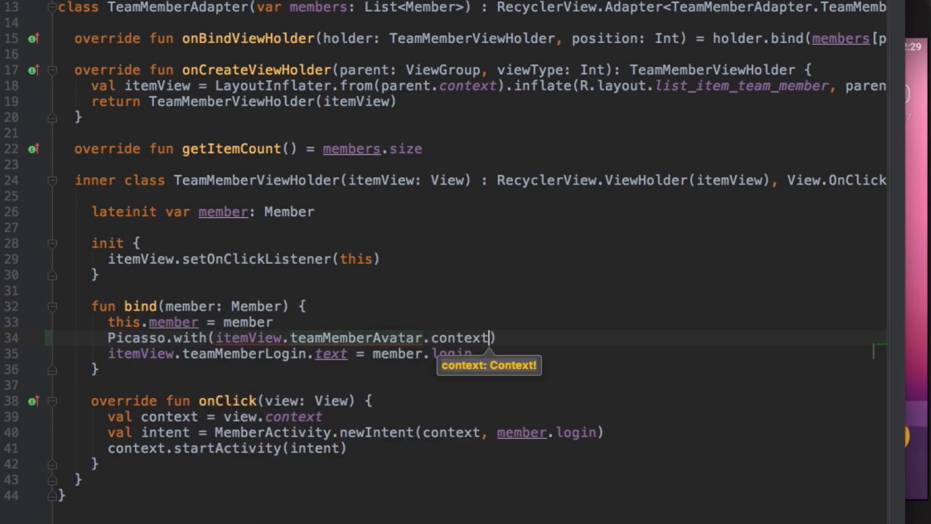
pyautogui.write('.load(')
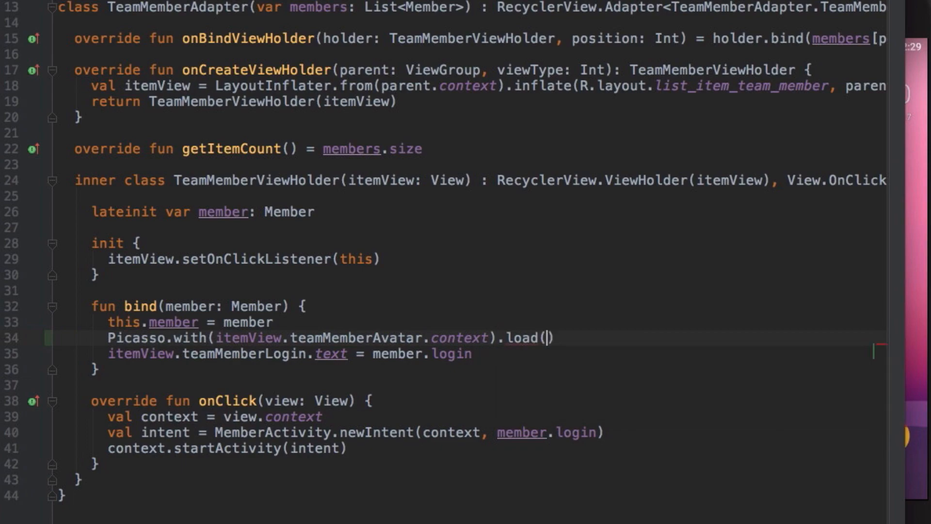
pyautogui.write('member.avatarUrl')
pyautogui.write('.into(')
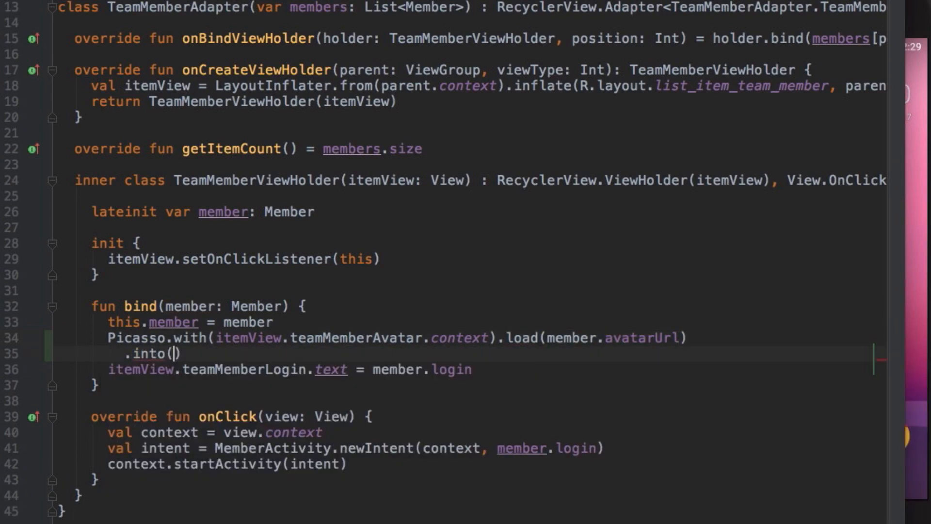
pyautogui.write('itemView.teamMemberAvatar')
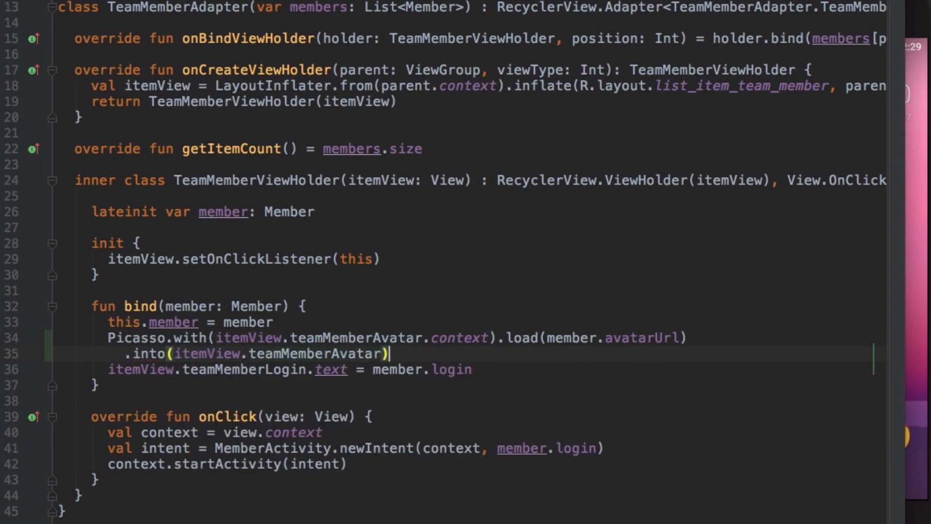
pyautogui.write('item')
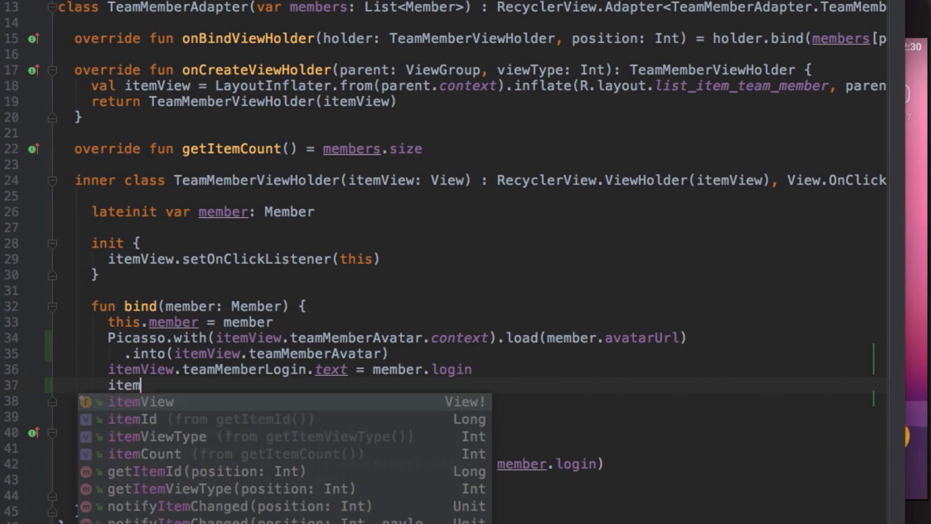
pyautogui.write('View.teamMemberType.text = member.type')
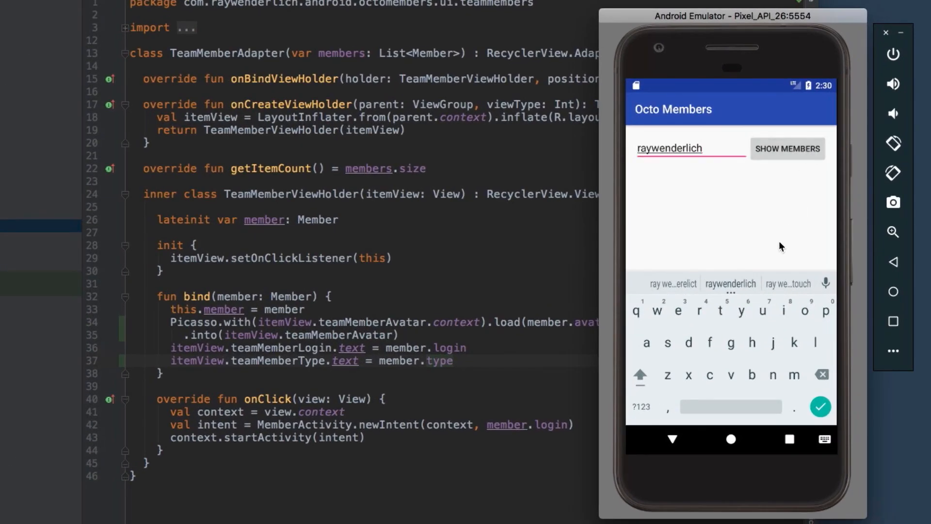
# Tap SHOW MEMBERS to list members with avatars, logins and User type labels.
pyautogui.click(788, 148)
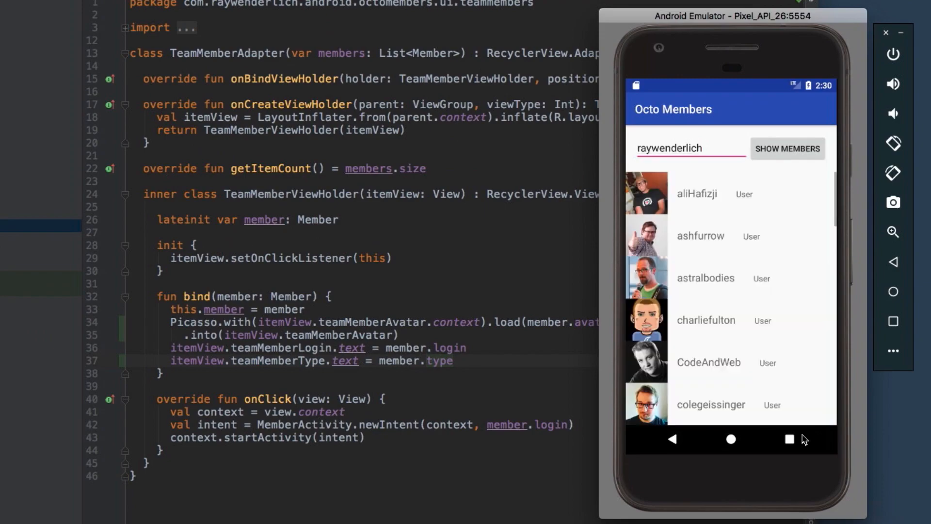